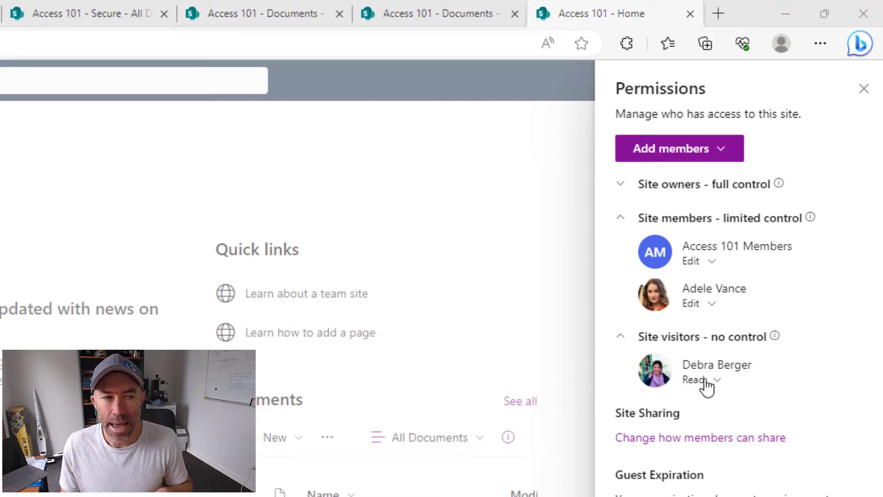
mouse_move(707, 386)
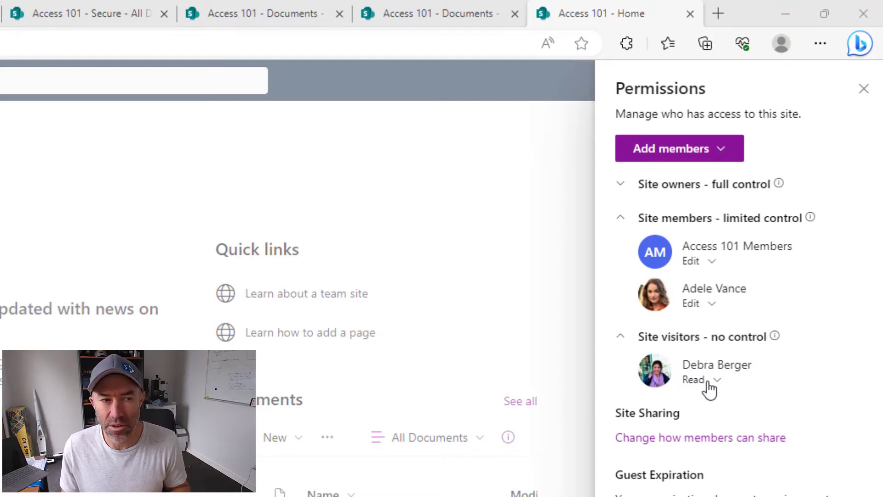
mouse_move(852, 319)
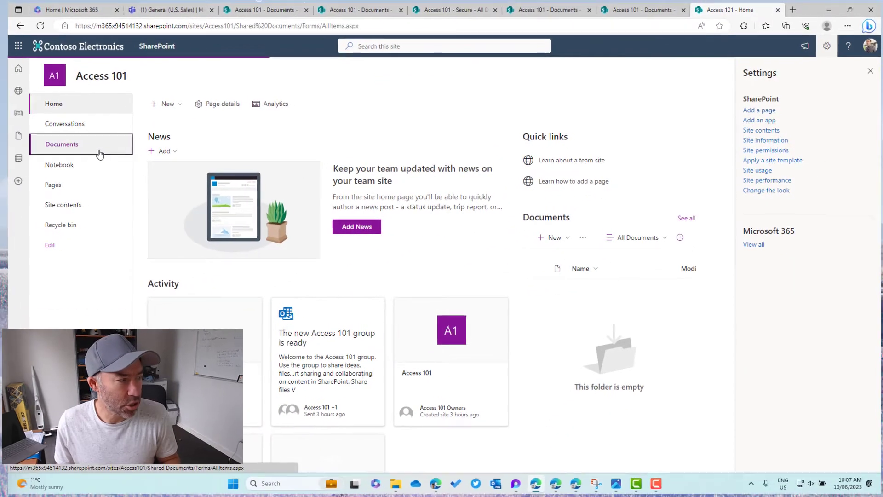
- Create a new folder named 'Folder 1' in the Documents library
left_click(61, 144)
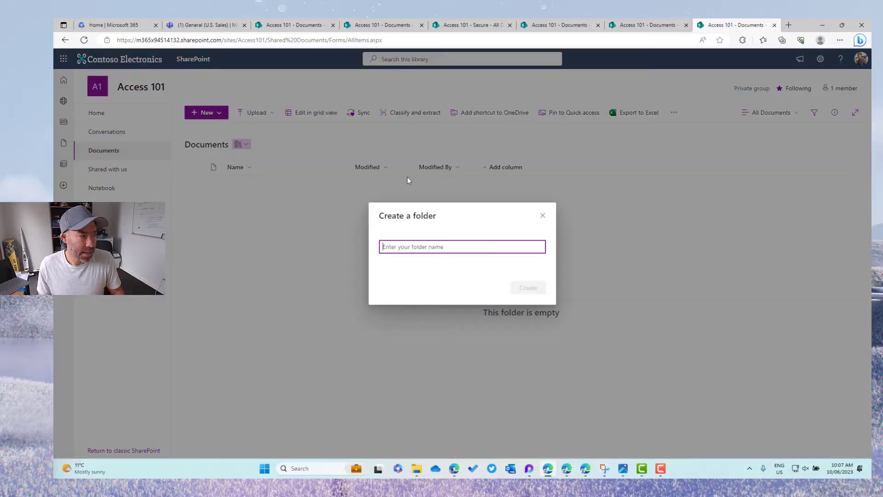
type("Folder 1")
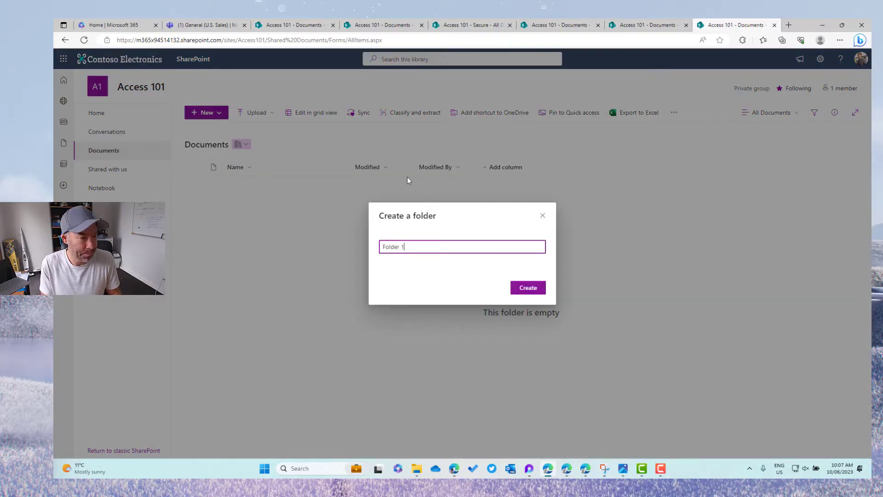
left_click(527, 287)
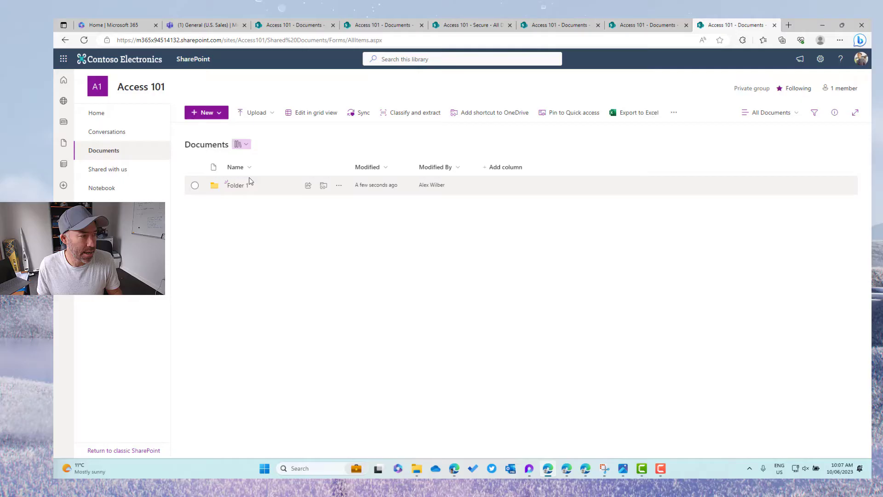
- Create a second folder named 'Secure' in the same library
left_click(206, 113)
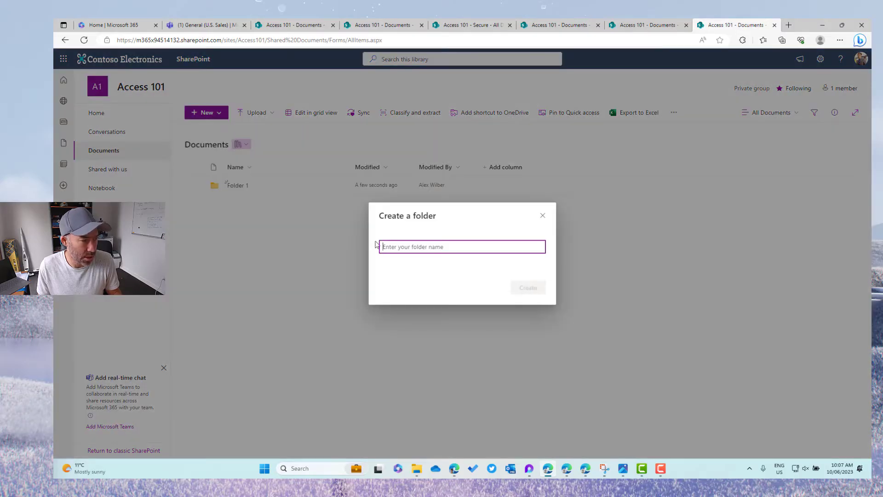
type("Secure")
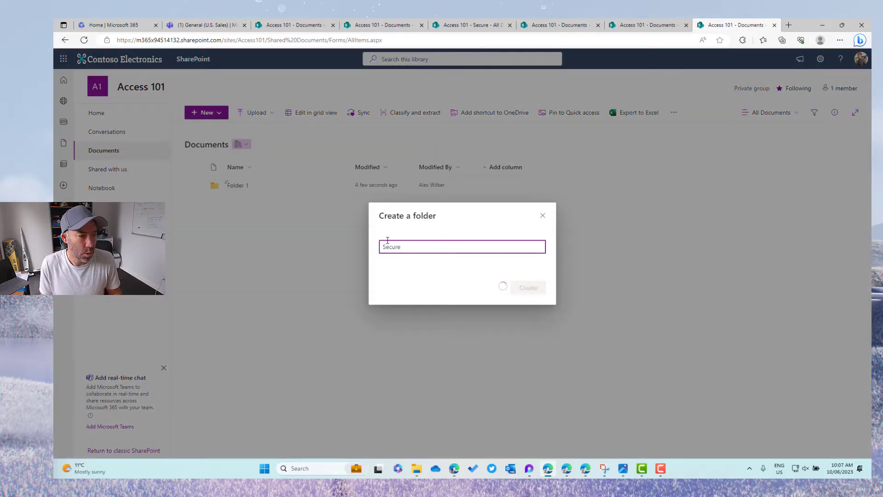
left_click(527, 288)
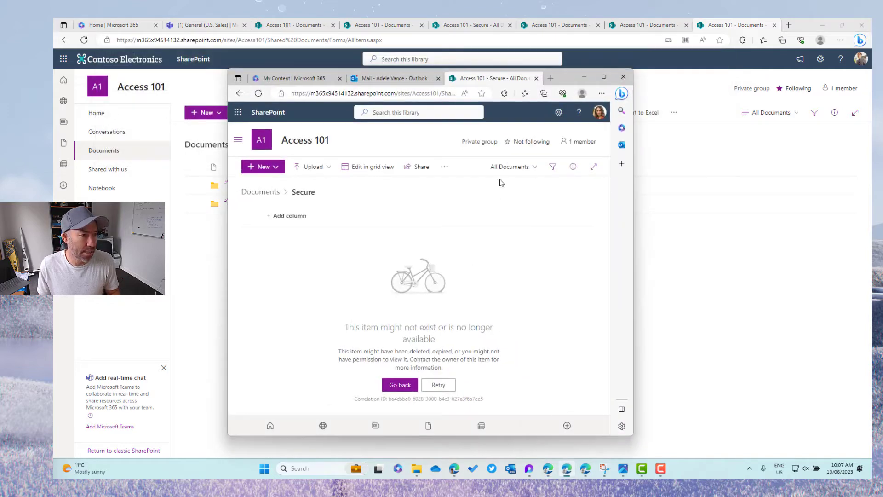
- As a site member, return to the Access 101 home and open the empty Folder 1 from Documents
left_click(366, 93)
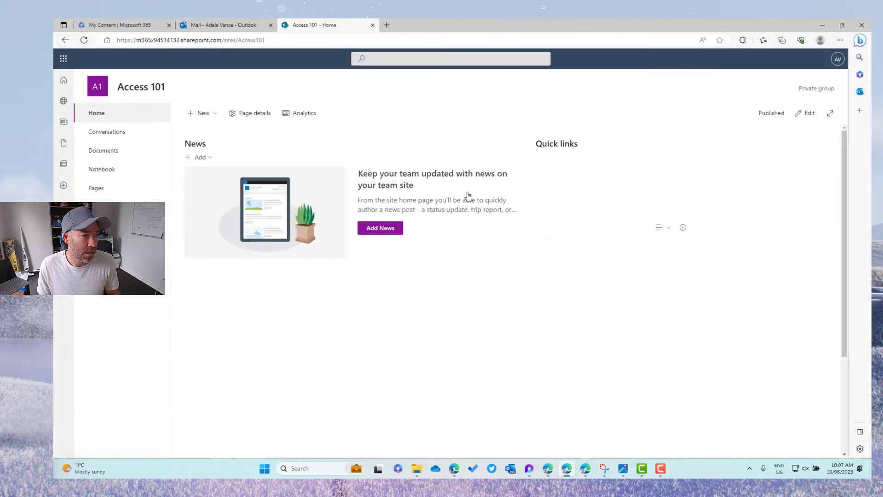
left_click(104, 151)
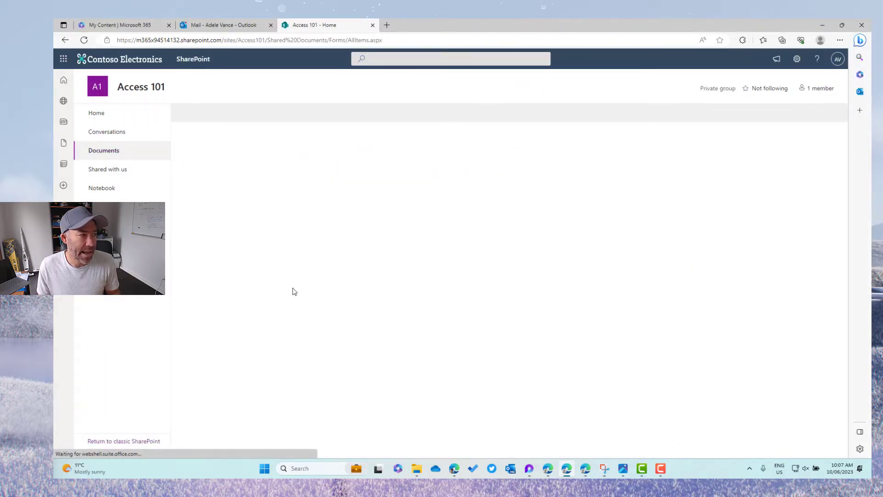
left_click(104, 151)
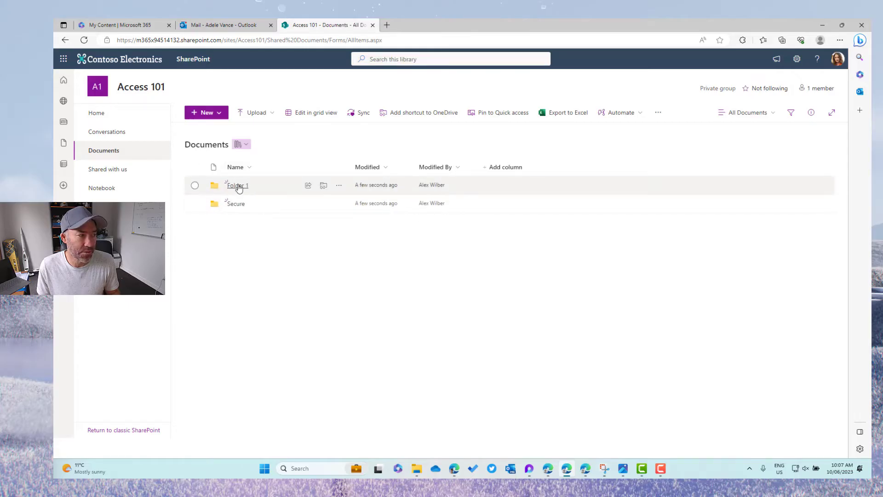
left_click(236, 185)
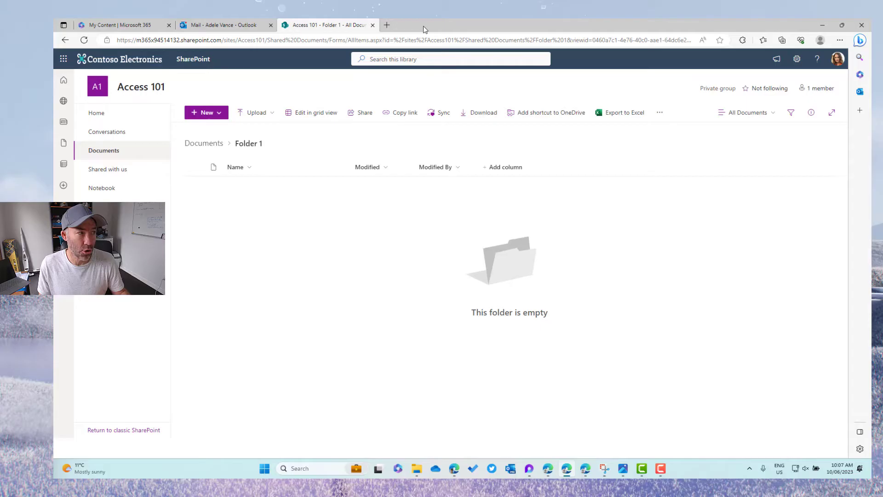
left_click(204, 143)
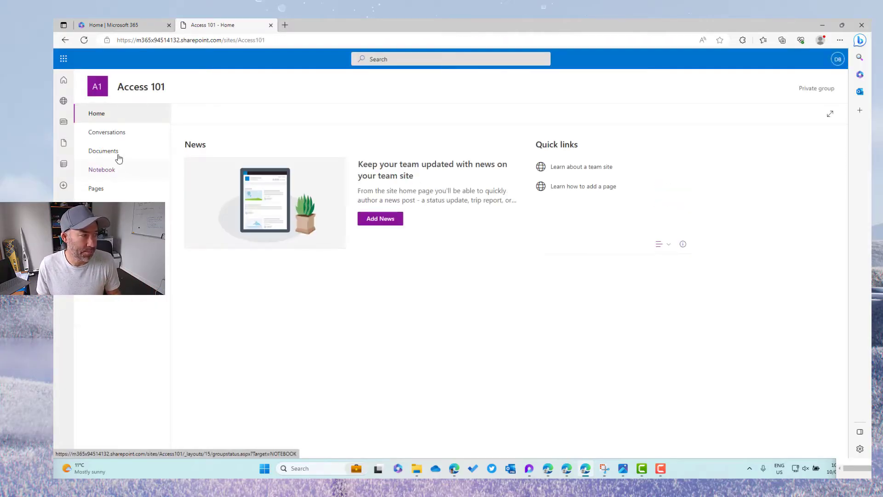
- As a site visitor, open the Documents library and then the empty Secure folder
left_click(103, 151)
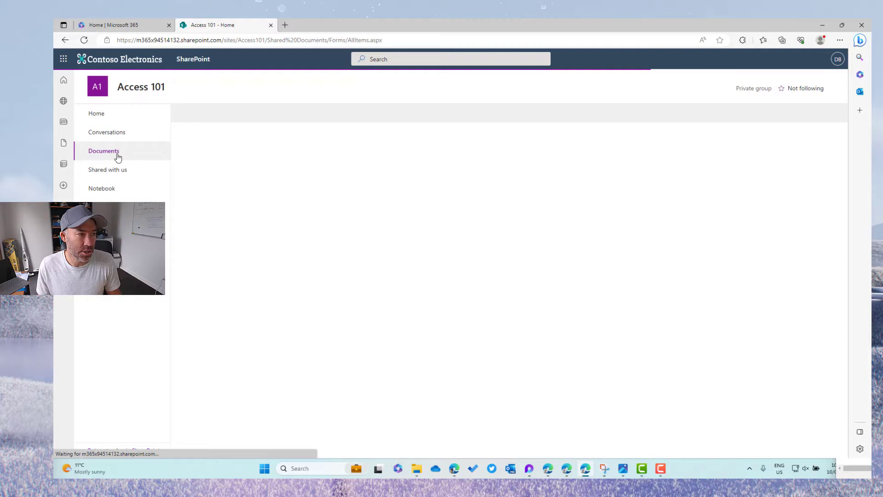
left_click(103, 151)
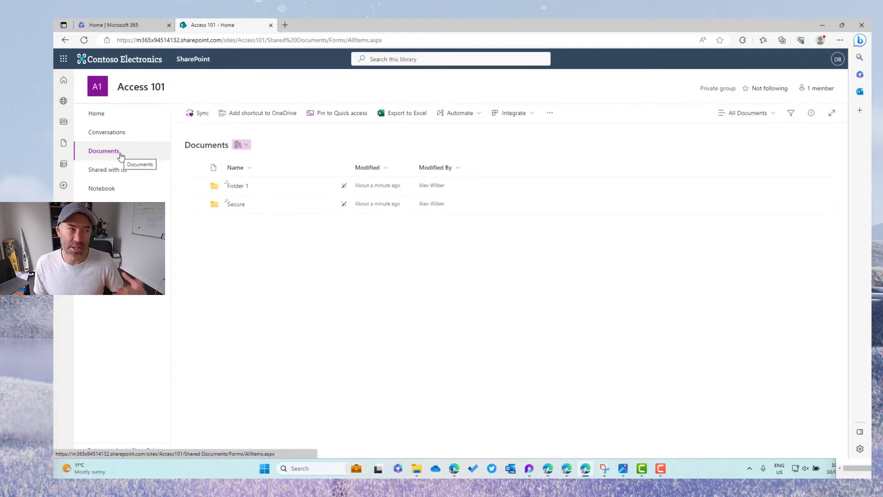
left_click(103, 150)
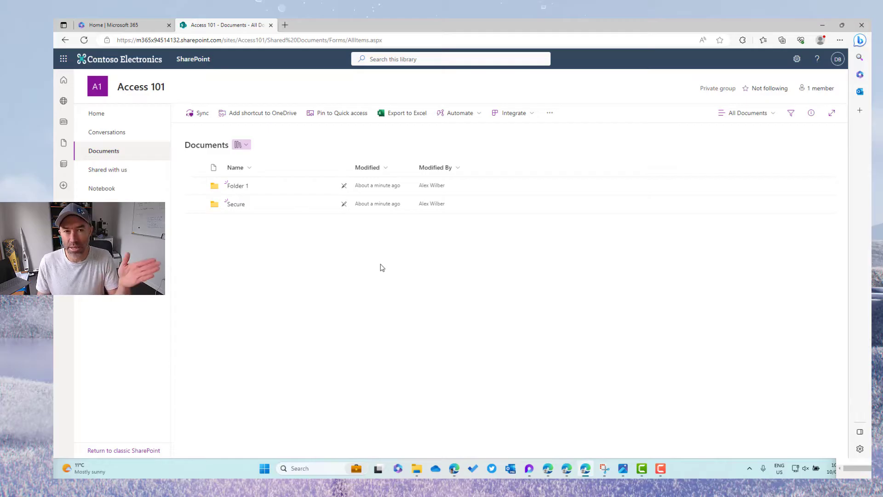
mouse_move(296, 262)
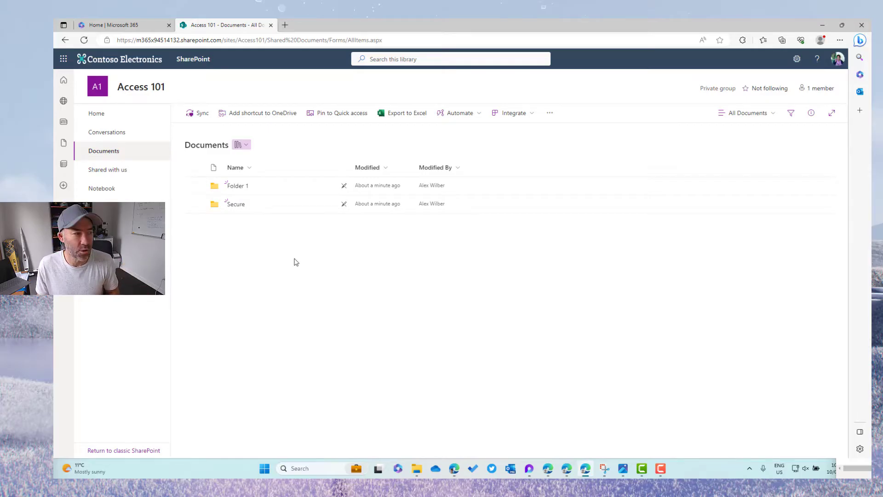
left_click(235, 204)
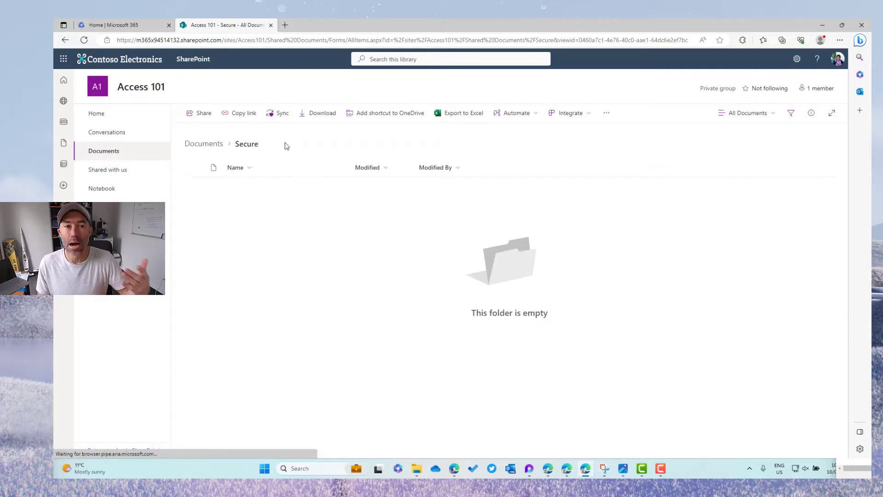
left_click(204, 144)
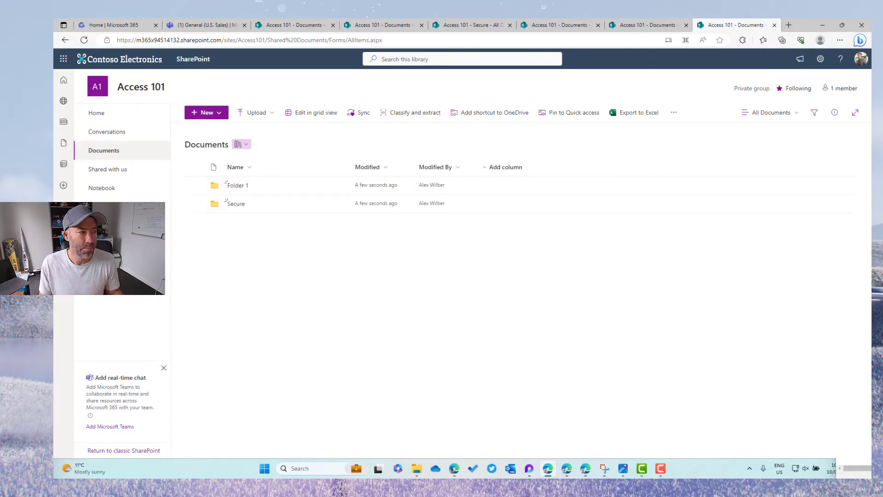
mouse_move(236, 185)
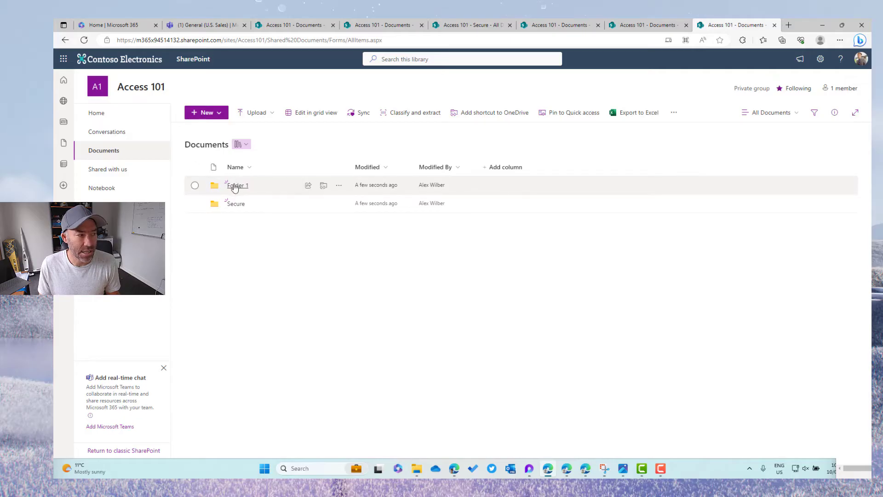
mouse_move(244, 213)
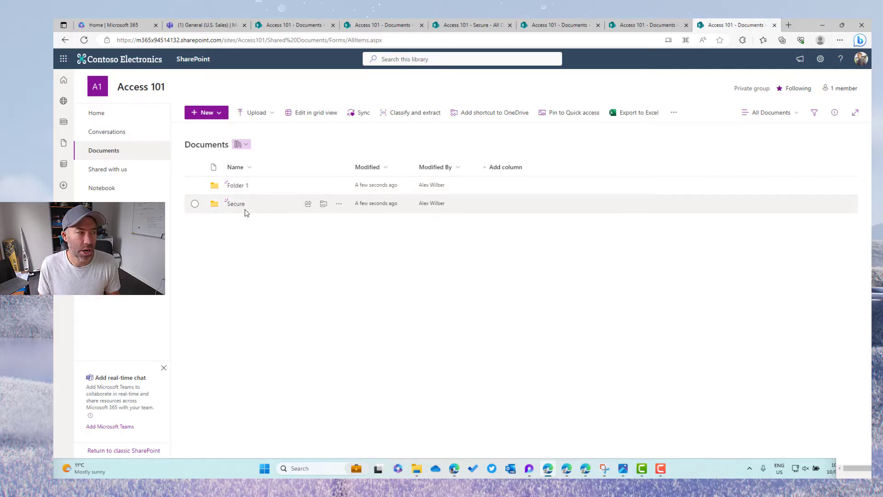
mouse_move(233, 206)
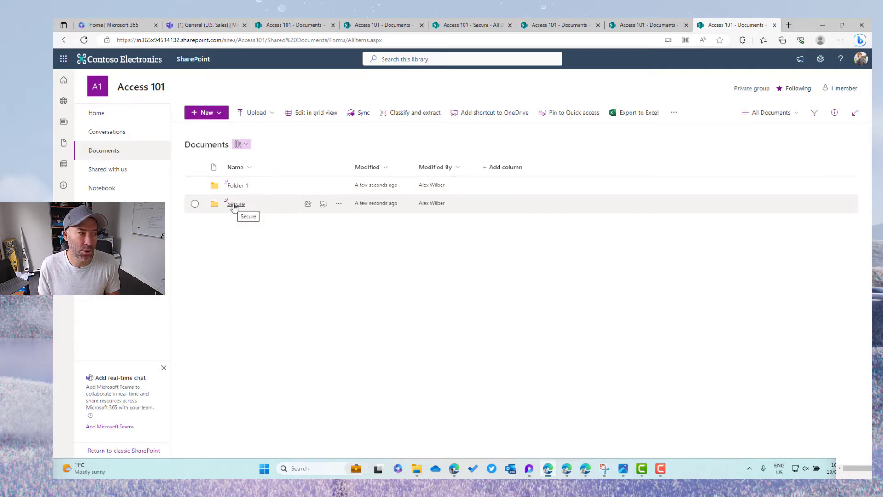
mouse_move(329, 195)
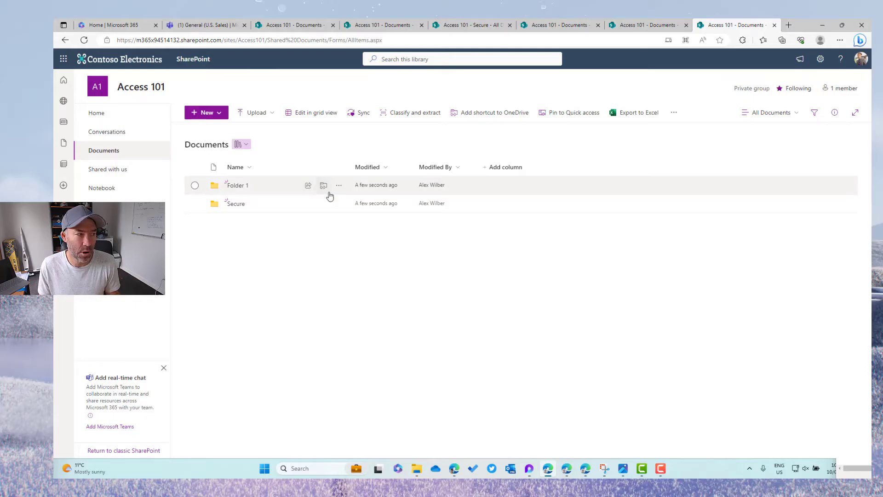
- Open Manage access for Folder 1 from its more-actions menu in the owner's library
left_click(339, 185)
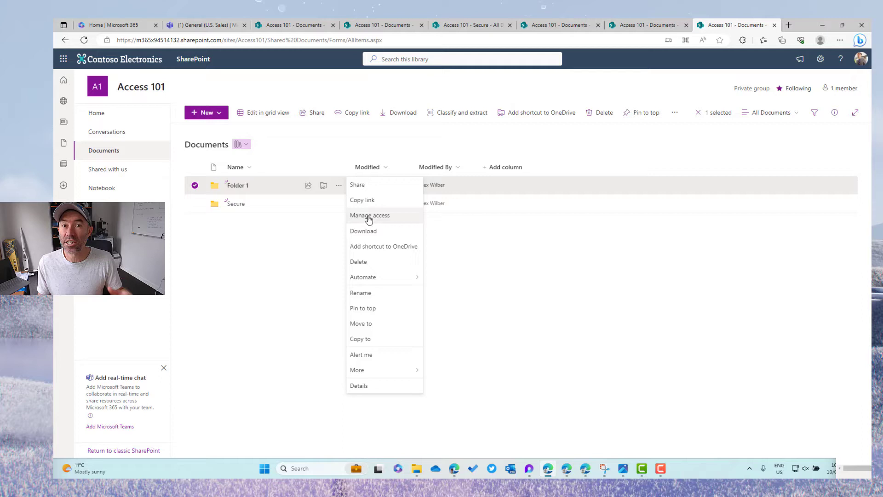
left_click(370, 215)
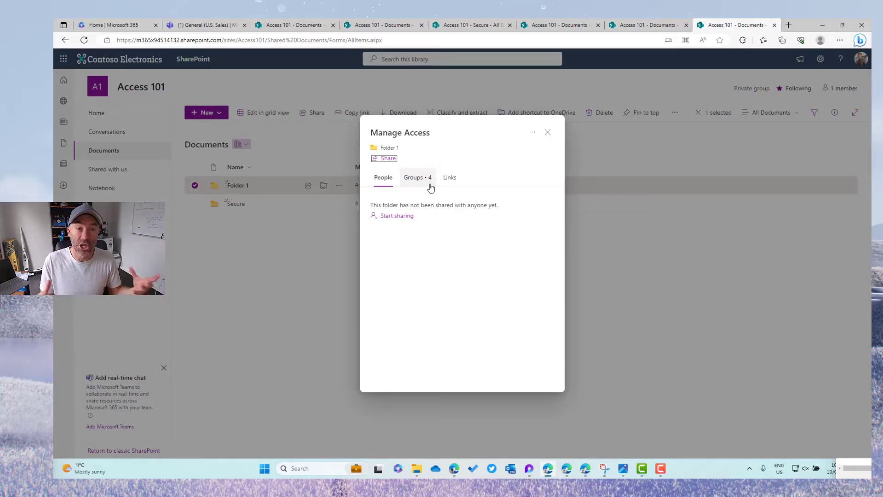
mouse_move(489, 166)
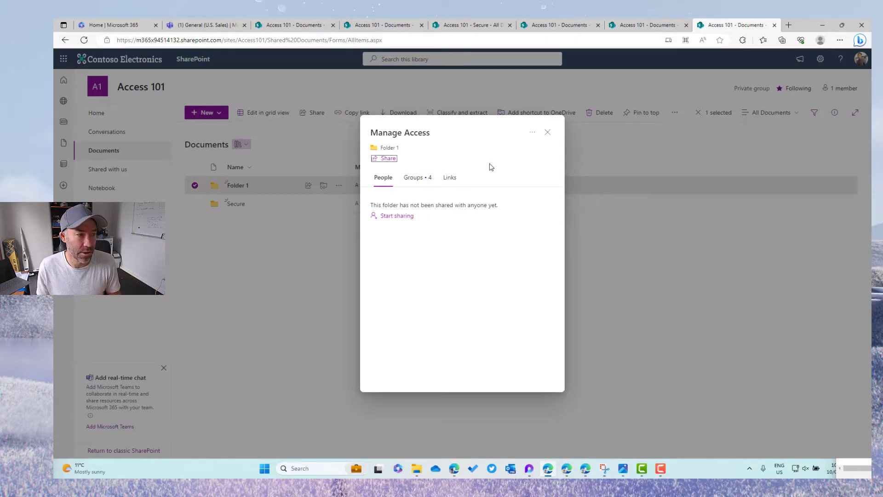
mouse_move(526, 170)
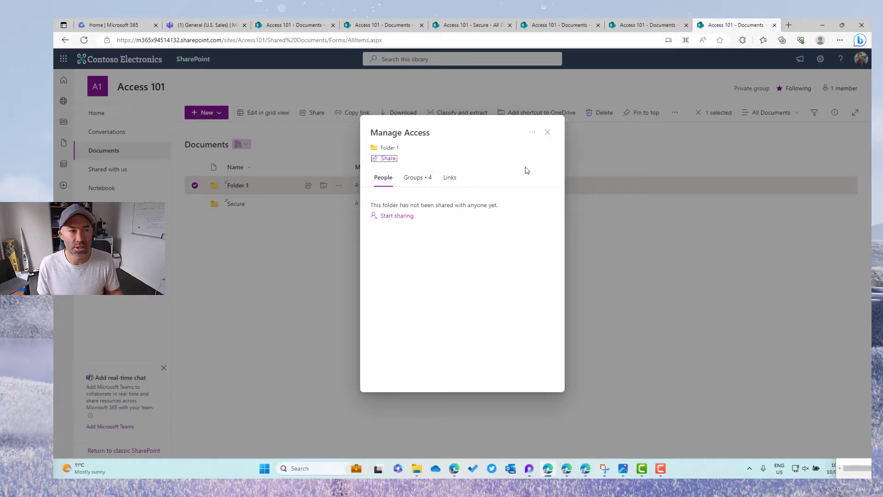
- Stop Folder 1 inheriting library permissions so it has unique permissions
left_click(532, 132)
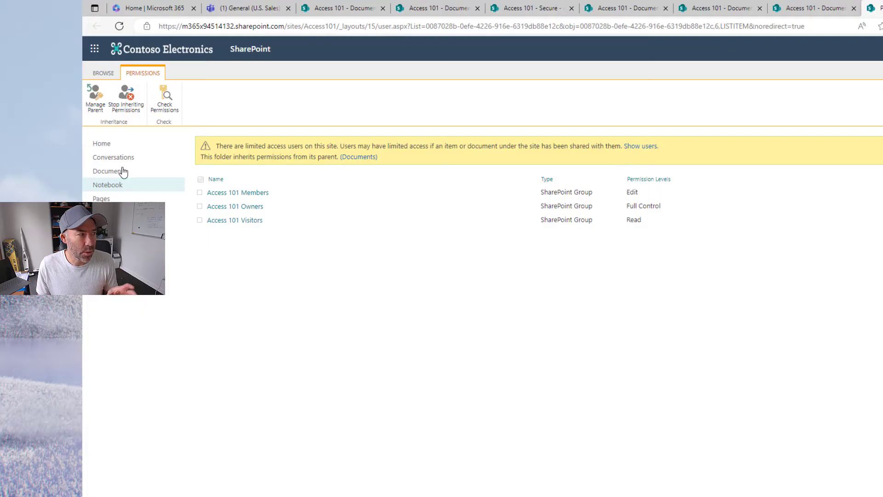
left_click(127, 99)
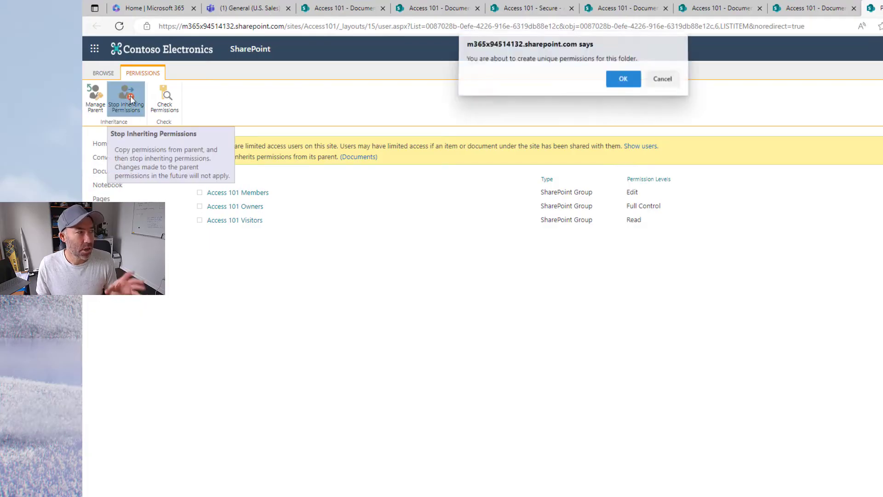
left_click(622, 78)
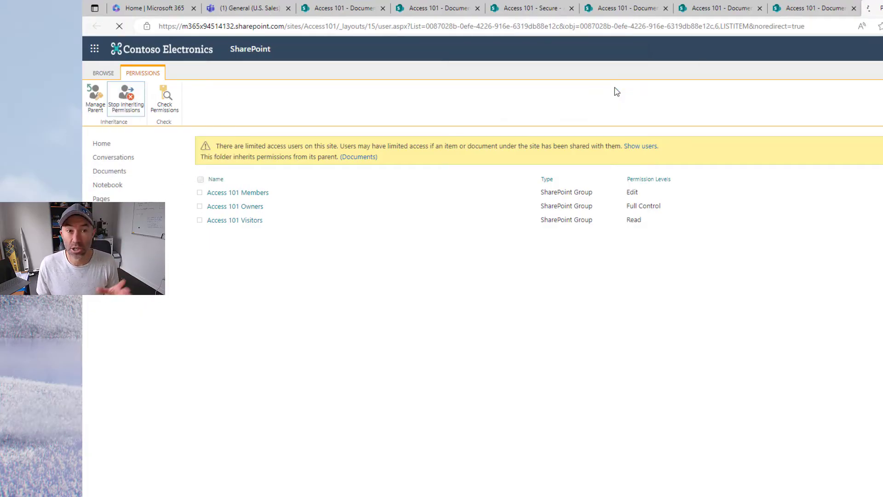
left_click(126, 98)
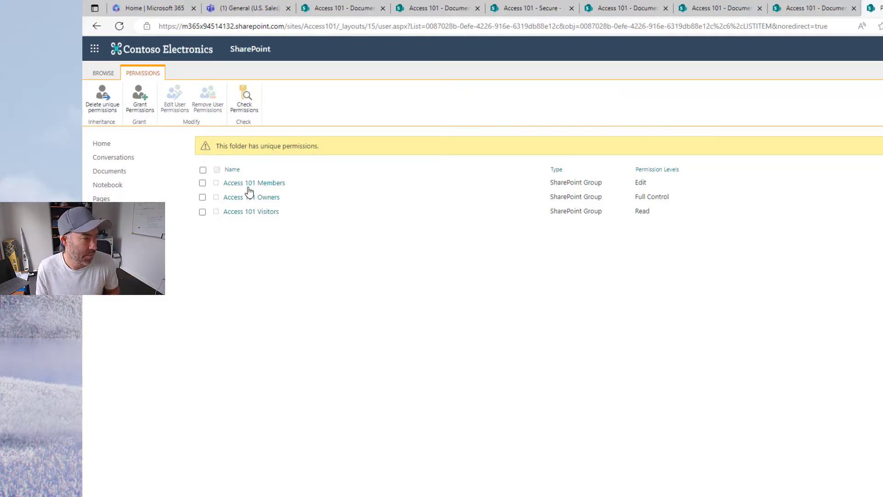
- Remove the Members and Visitors groups from Folder 1, leaving only Owners
left_click(203, 211)
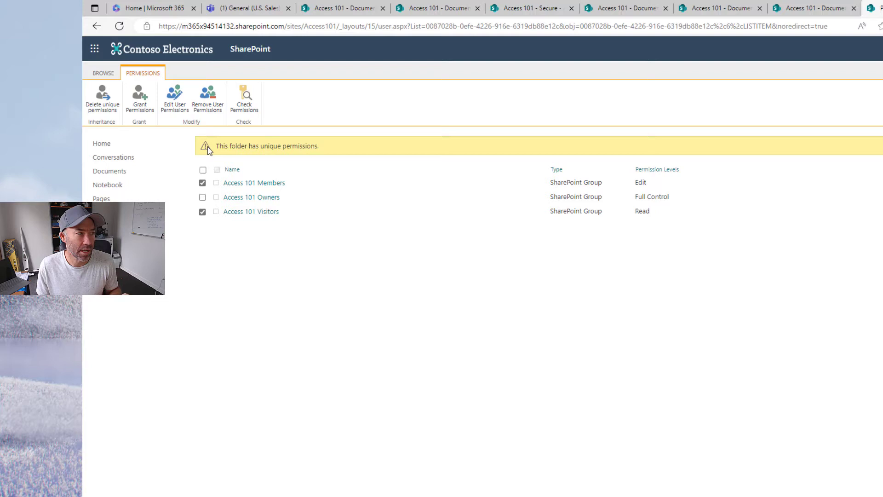
mouse_move(207, 98)
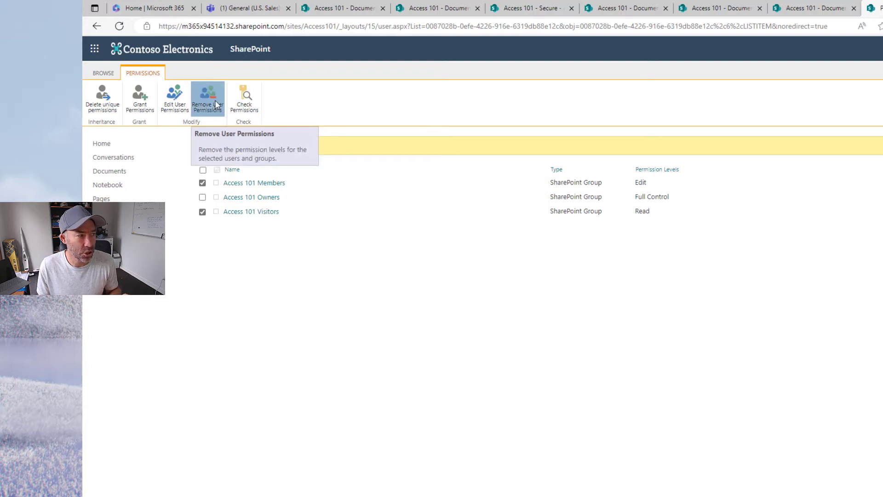
left_click(207, 99)
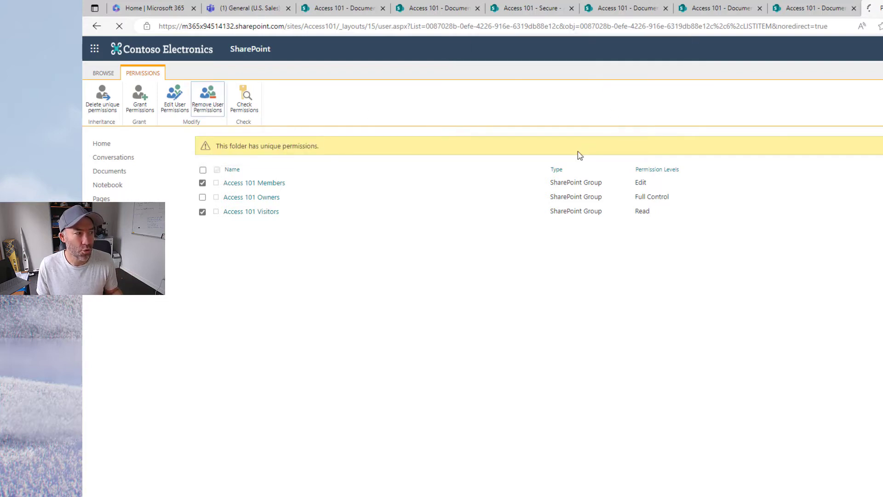
left_click(207, 98)
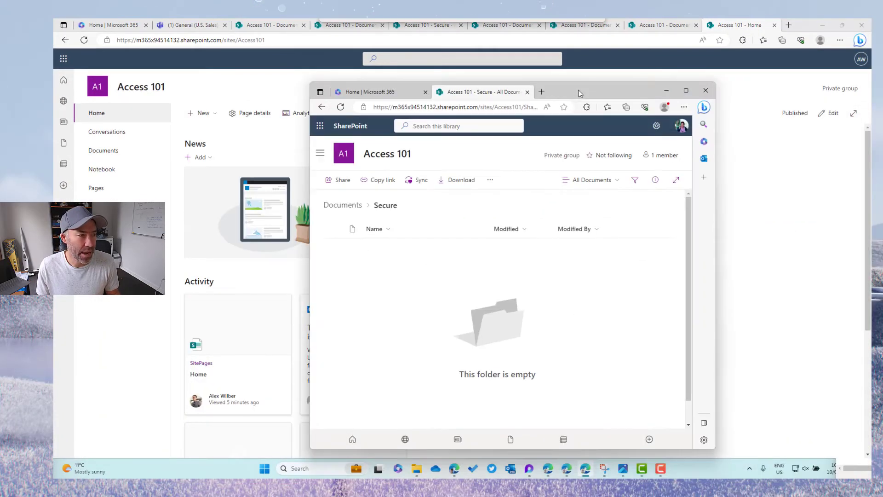
- Check the test user's Documents library shows only Secure, then return to the admin window
left_click(685, 90)
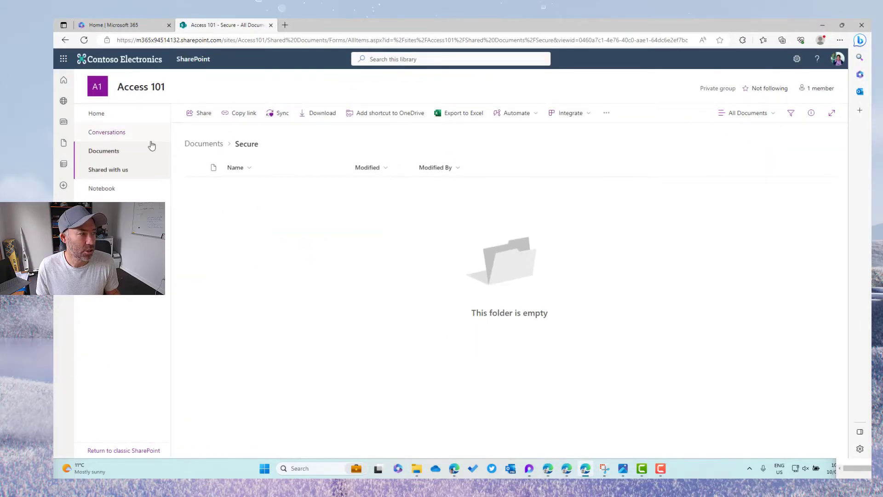
left_click(103, 150)
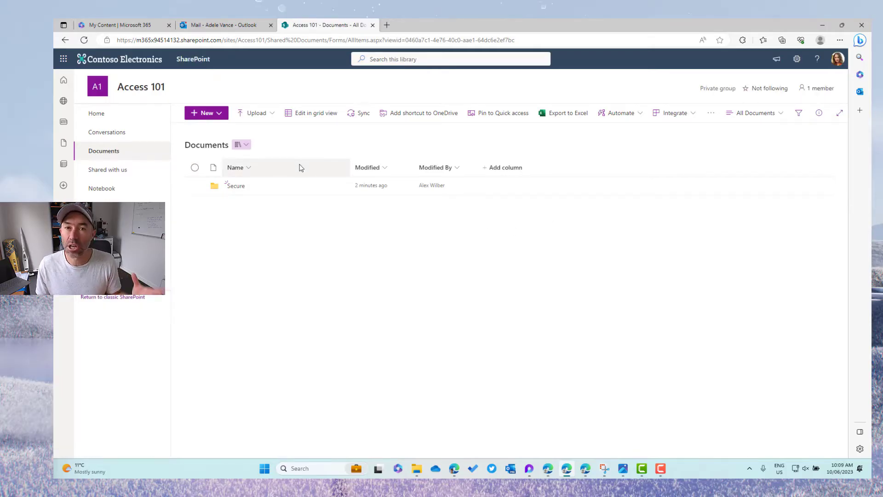
mouse_move(487, 29)
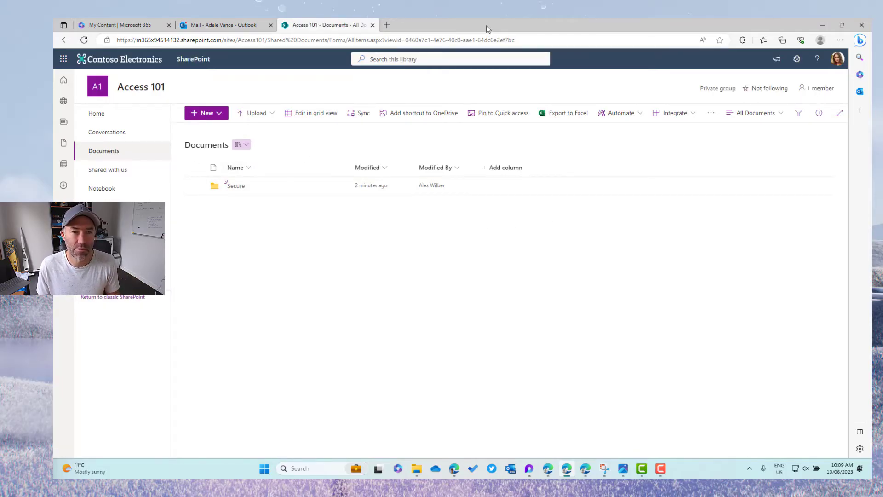
left_click(270, 25)
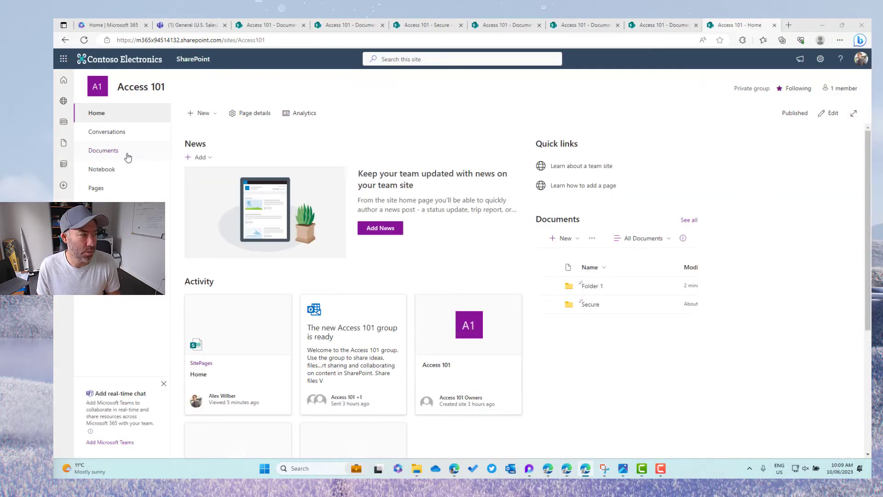
- Open Folder 1's advanced permissions, now listing only Owners, and start granting access
left_click(103, 150)
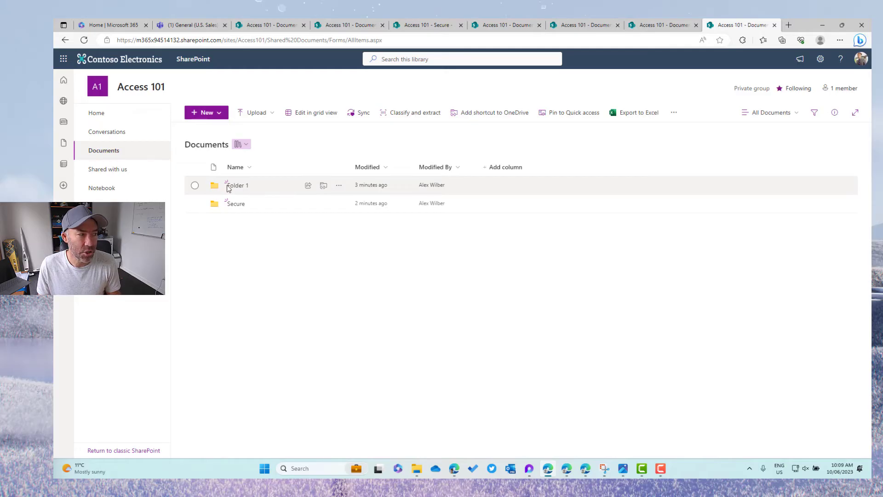
left_click(338, 185)
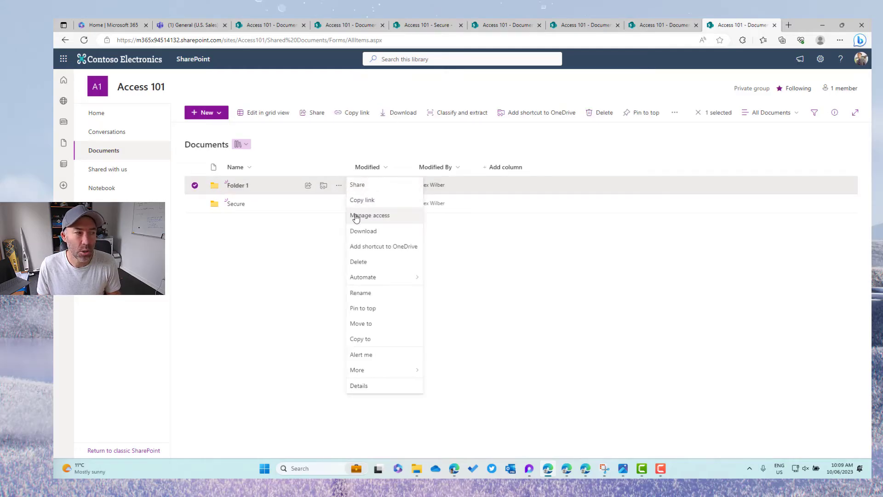
mouse_move(362, 200)
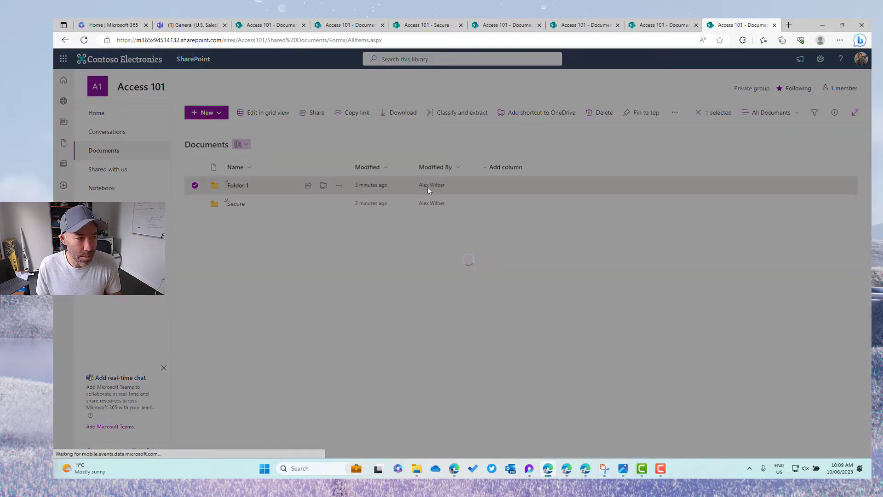
left_click(338, 185)
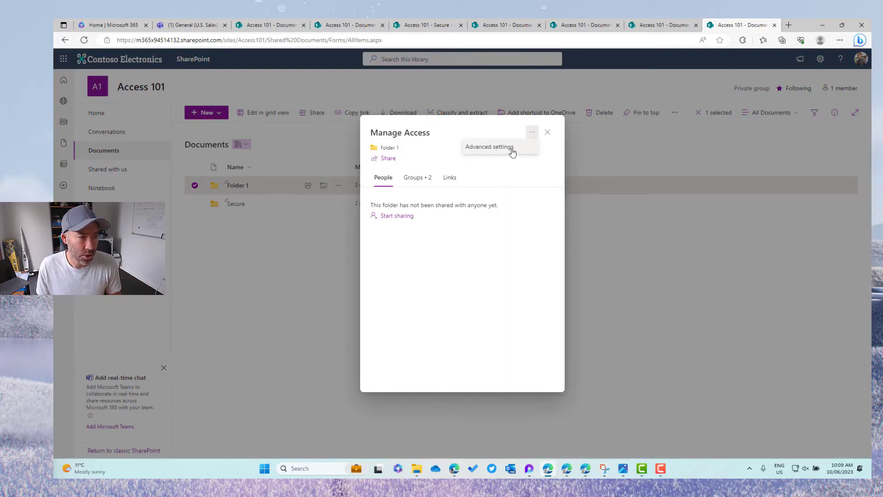
left_click(489, 147)
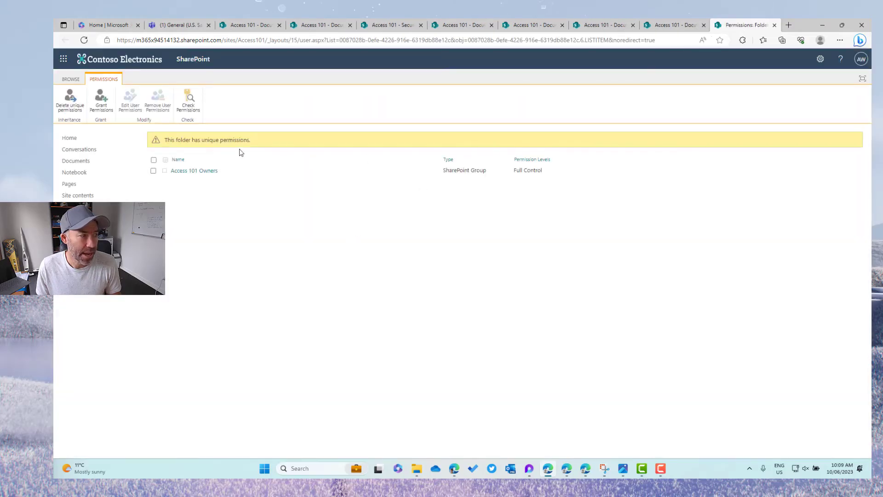
left_click(101, 101)
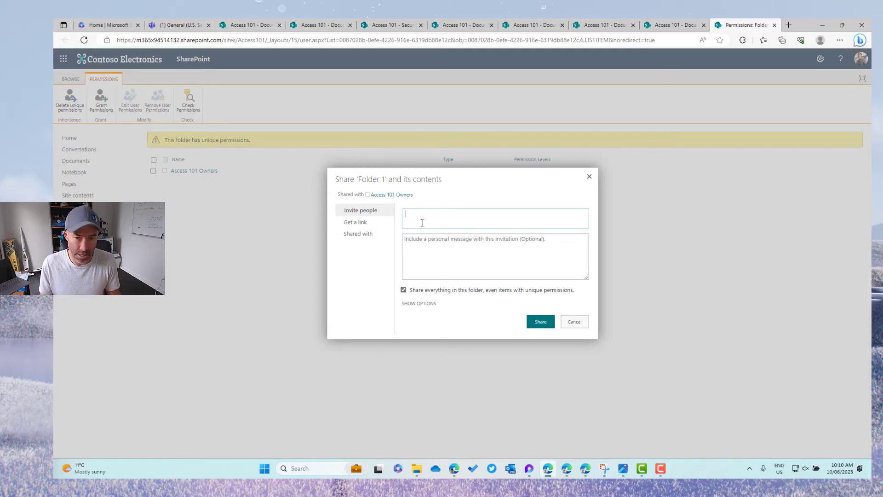
- Enter 'debra' as the invitee and show the sharing options with Edit permission
type("debra Berger x")
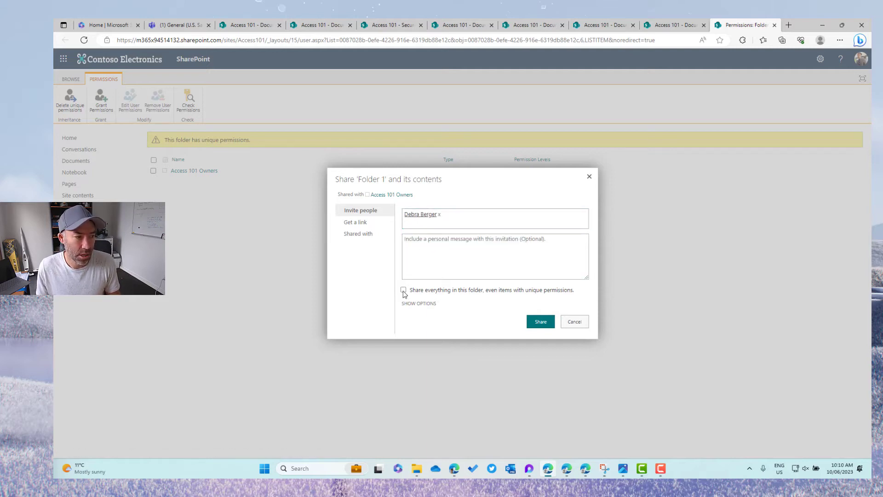
left_click(403, 289)
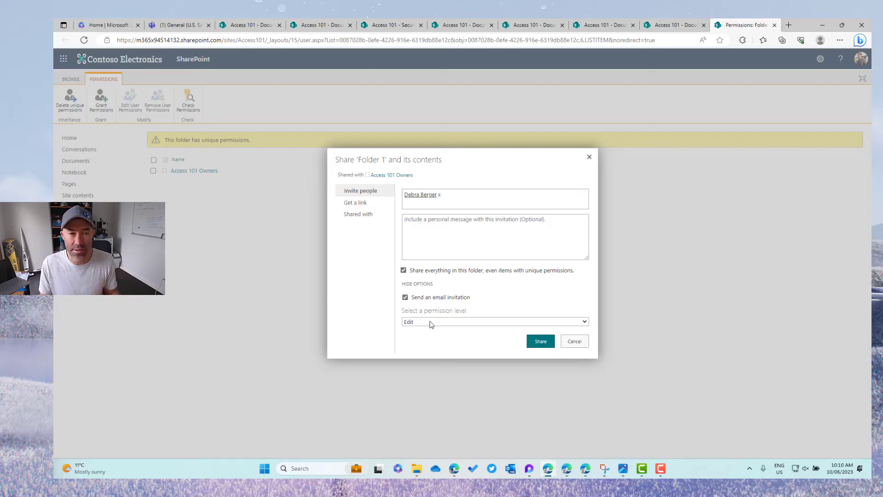
mouse_move(433, 306)
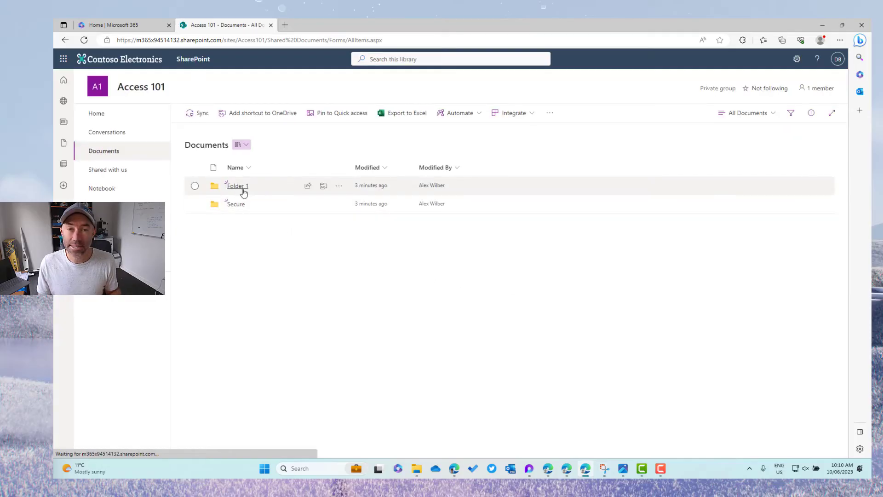
mouse_move(235, 203)
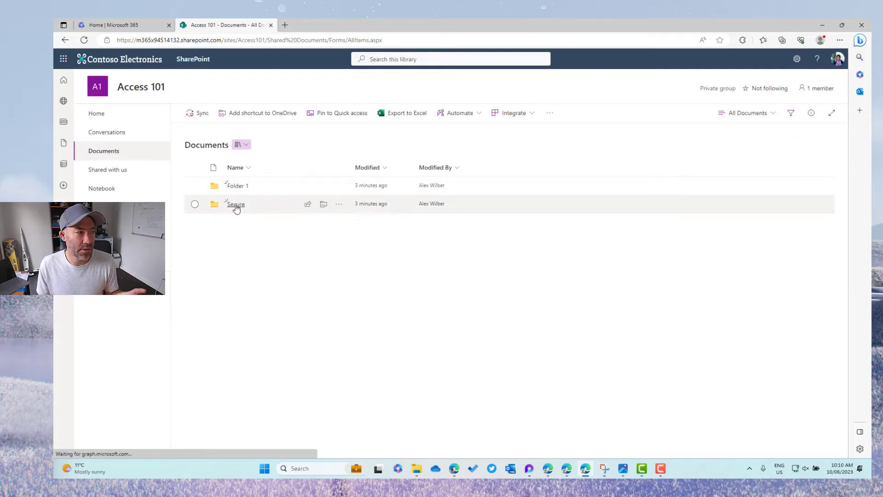
- As the shared user, open Secure and Folder 1 and check the New menu in Folder 1
left_click(236, 203)
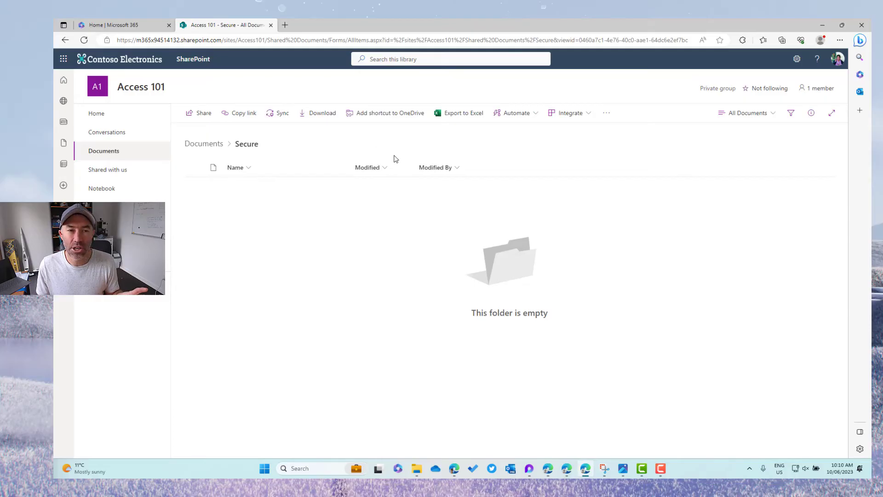
left_click(204, 143)
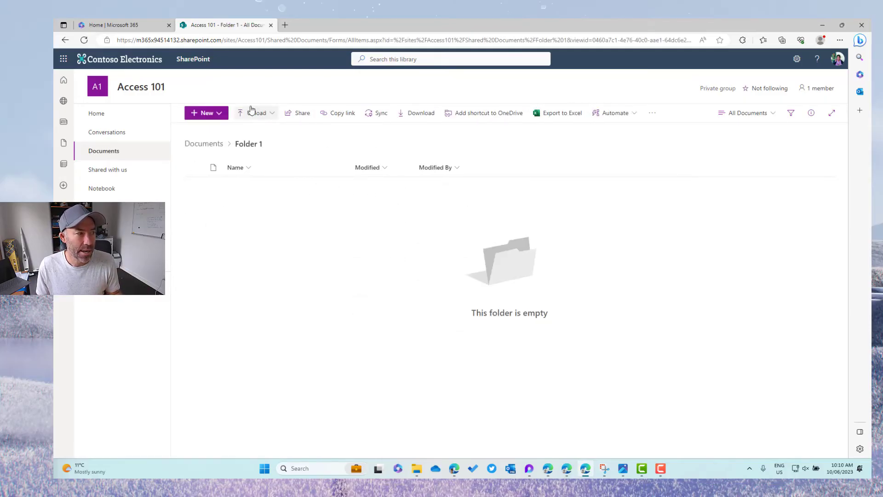
left_click(206, 112)
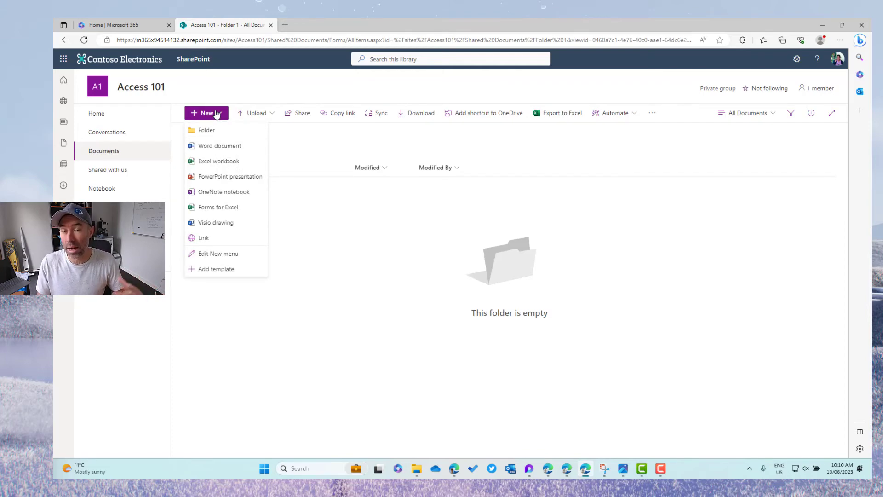
mouse_move(369, 155)
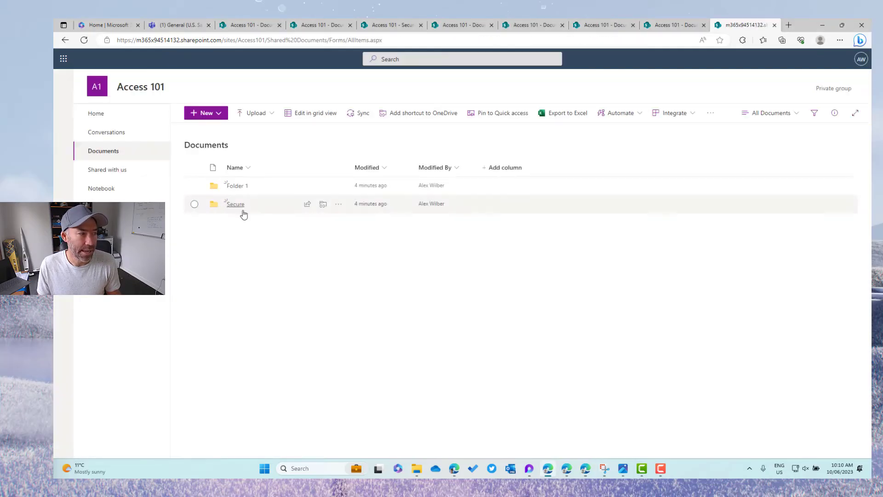
- Give the Secure folder unique permissions by stopping inheritance from the library
left_click(195, 203)
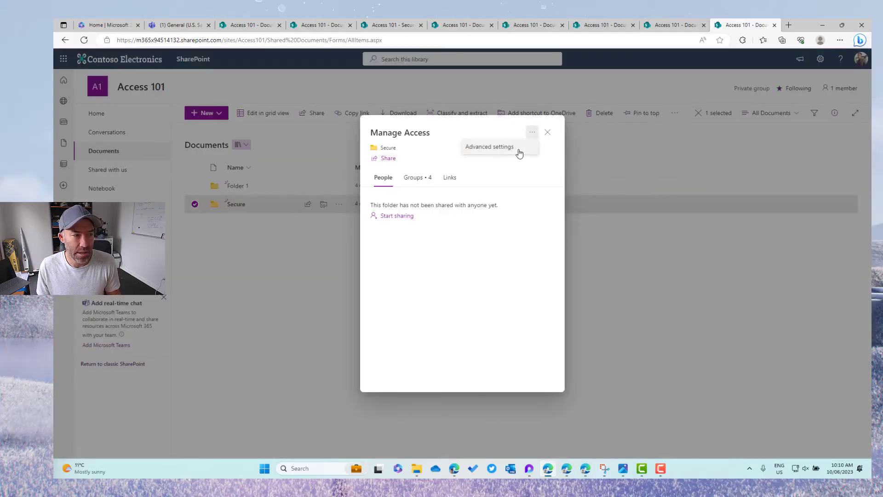
left_click(489, 147)
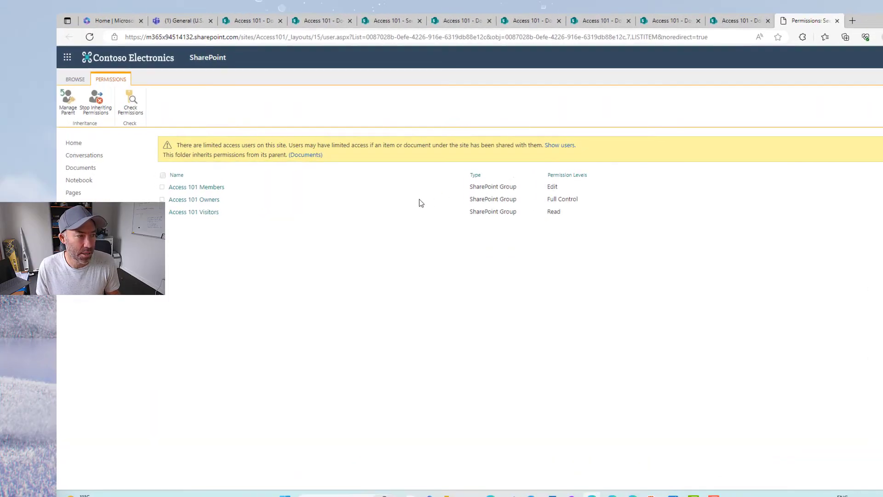
left_click(95, 105)
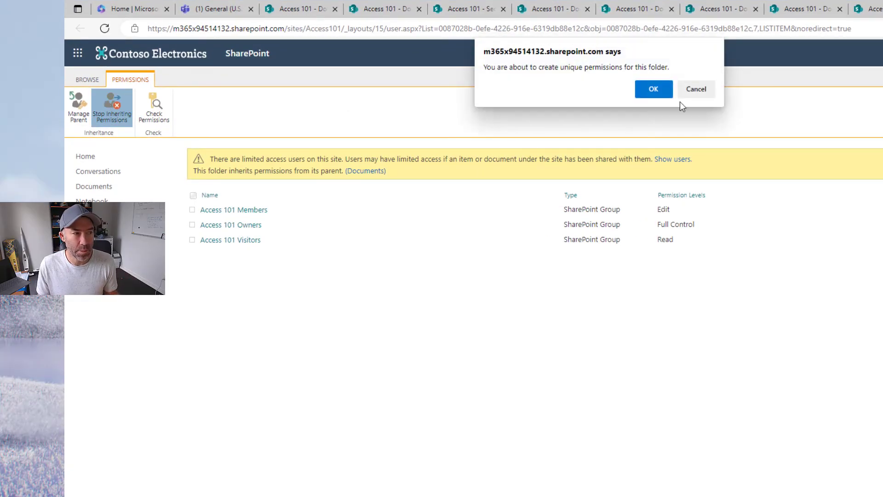
left_click(653, 89)
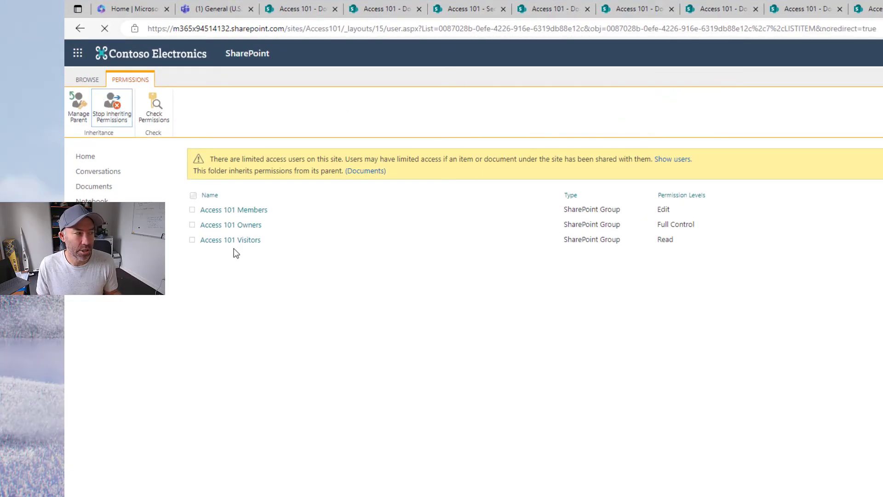
- Remove the Visitors group from Secure's permissions, leaving Members and Owners
left_click(111, 108)
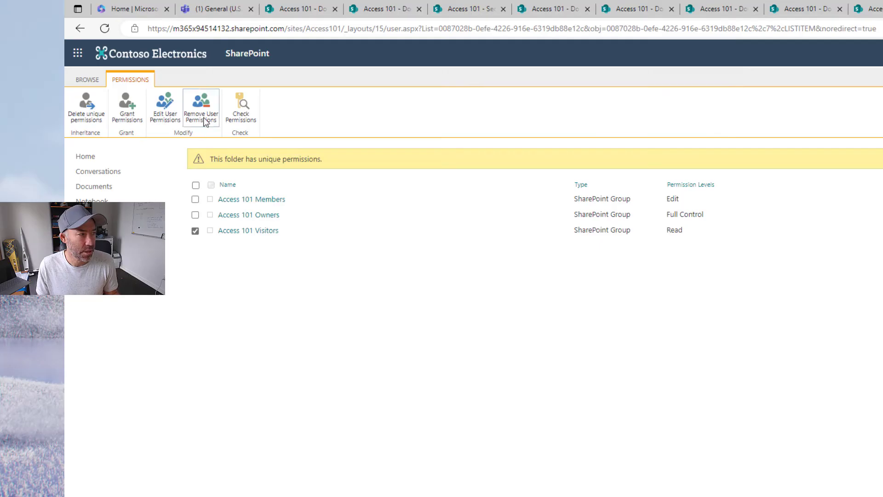
left_click(200, 107)
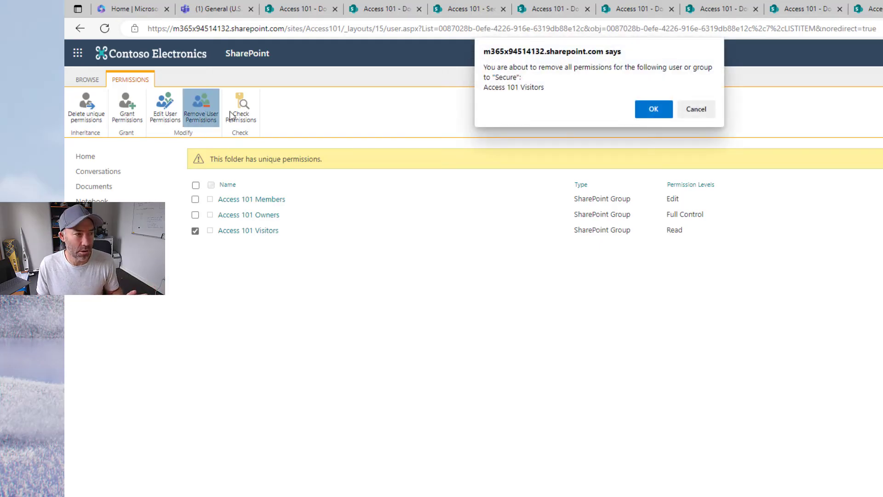
left_click(653, 108)
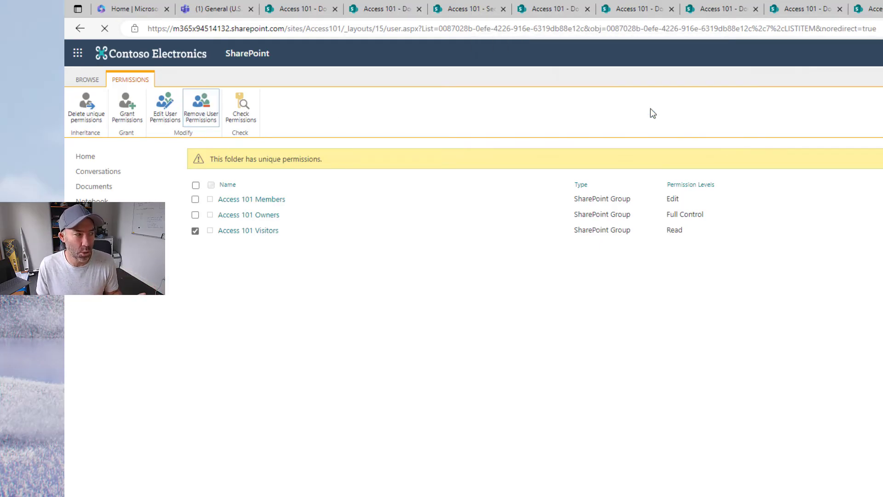
left_click(201, 107)
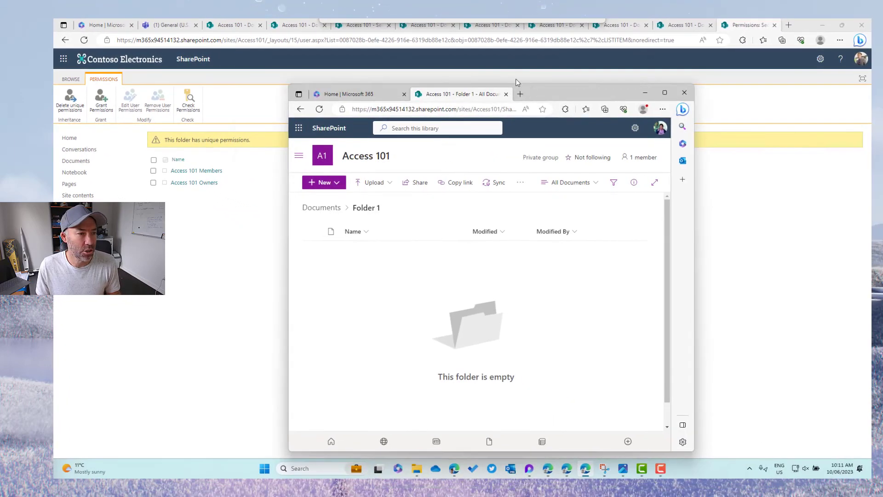
- As the member user, open the Secure folder and confirm it is accessible and empty
left_click(322, 208)
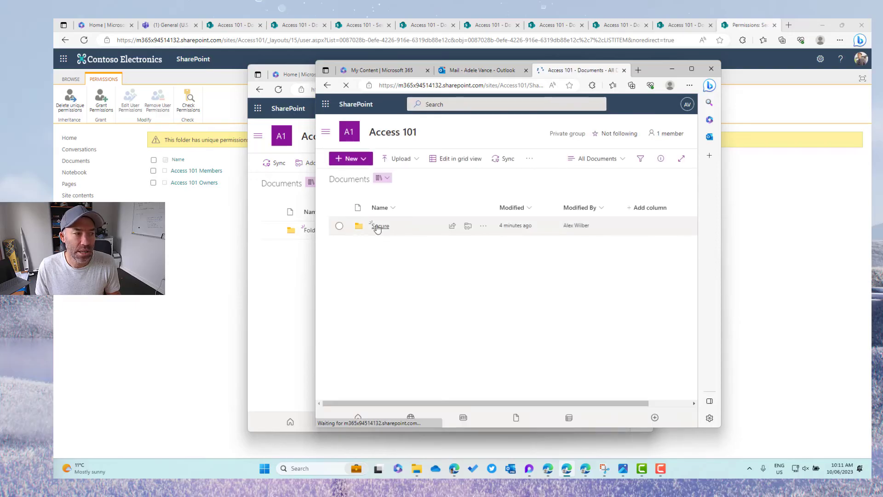
left_click(380, 225)
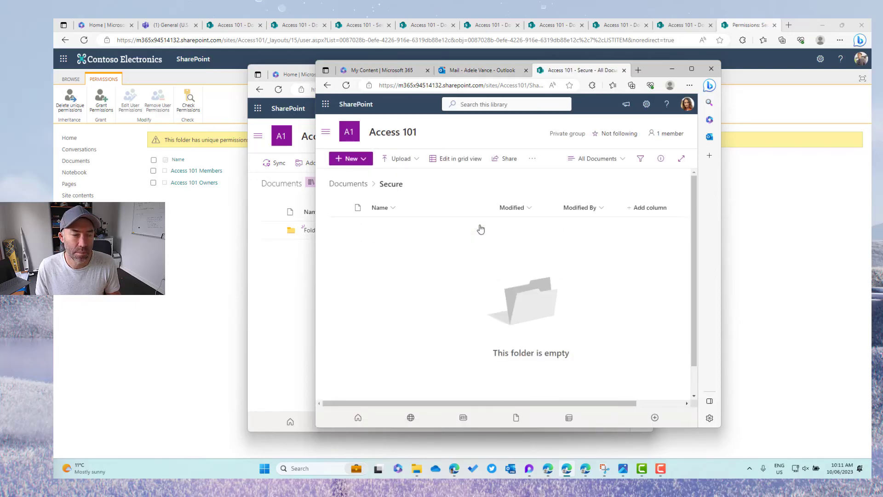